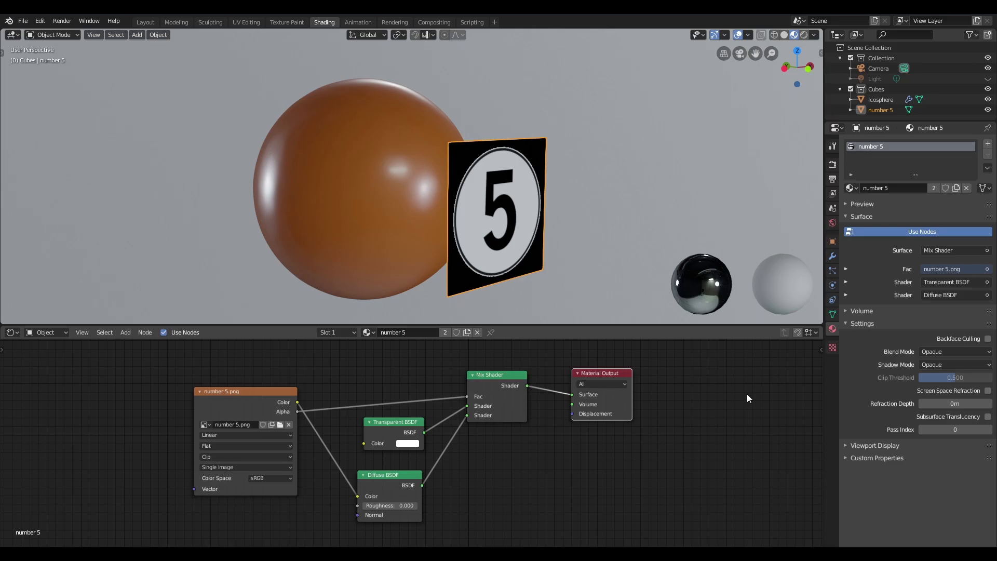
- Set the label material's Blend Mode to Alpha Blend, then subdivide the label plane in Edit Mode
{"action": "left_click", "coordinate": [444, 333]}
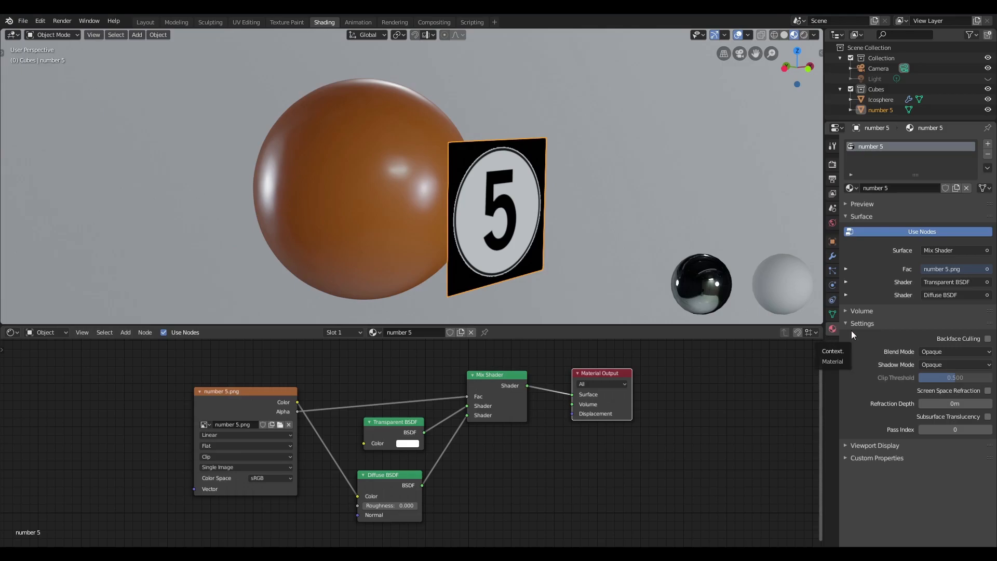
{"action": "left_click", "coordinate": [953, 351]}
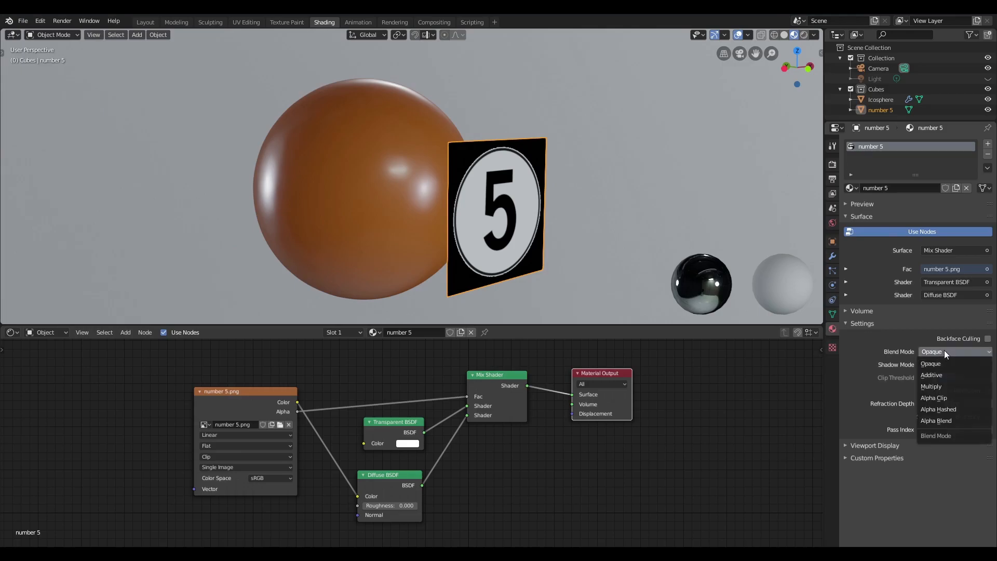
{"action": "left_click", "coordinate": [937, 421]}
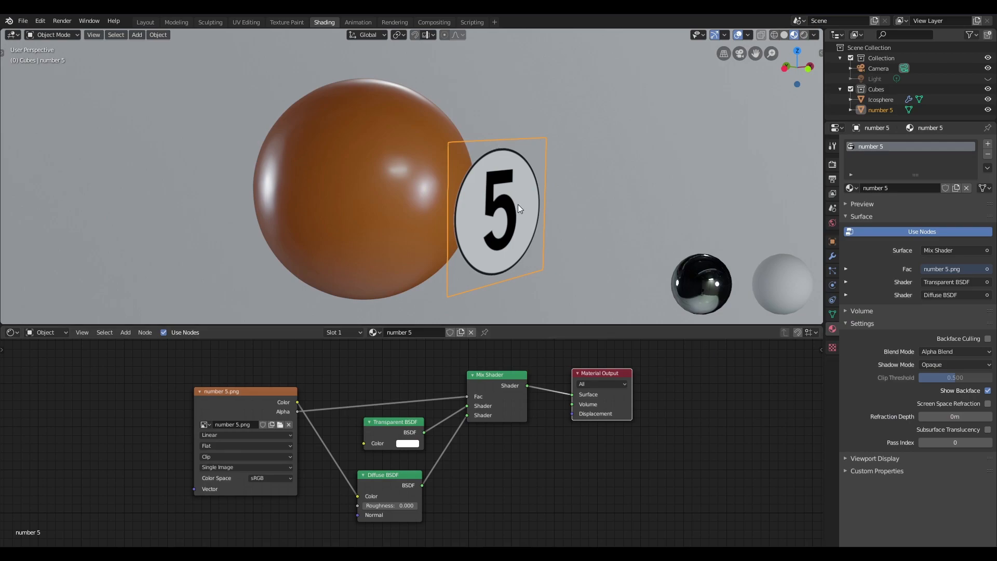
{"action": "right_click", "coordinate": [515, 209]}
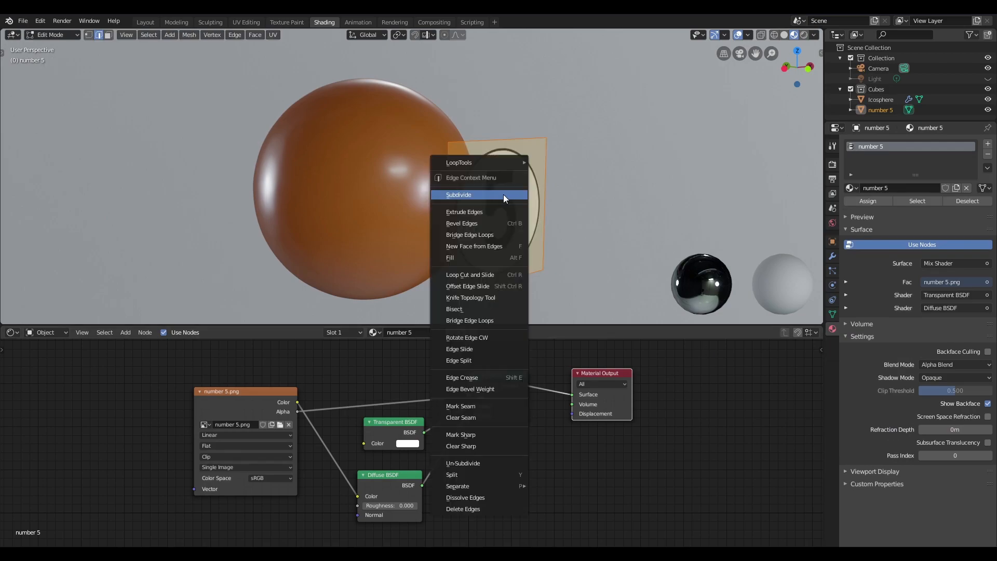
{"action": "left_click", "coordinate": [458, 194]}
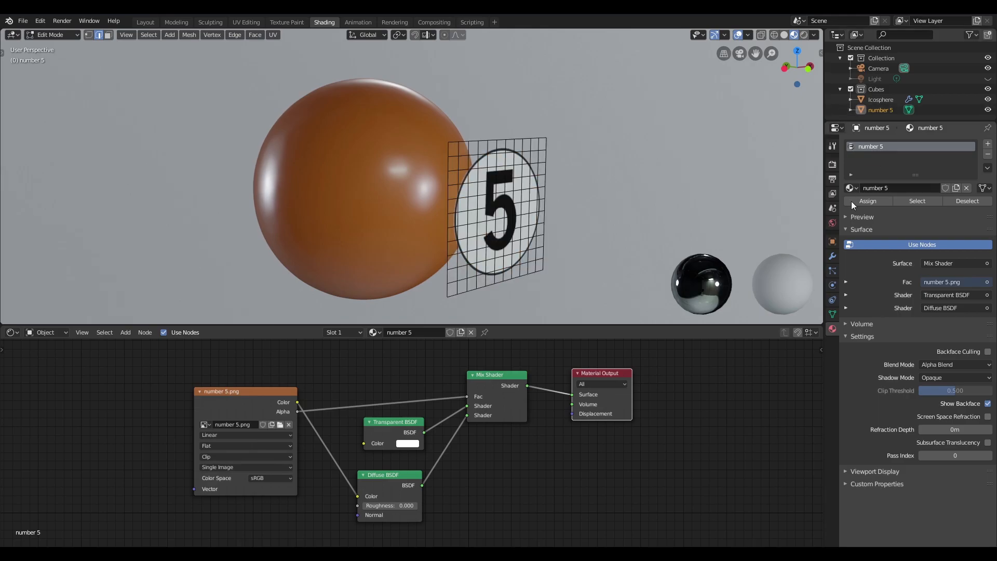
- Add a Shrinkwrap modifier targeting the Icosphere and set its mode to Project
{"action": "left_click", "coordinate": [831, 256]}
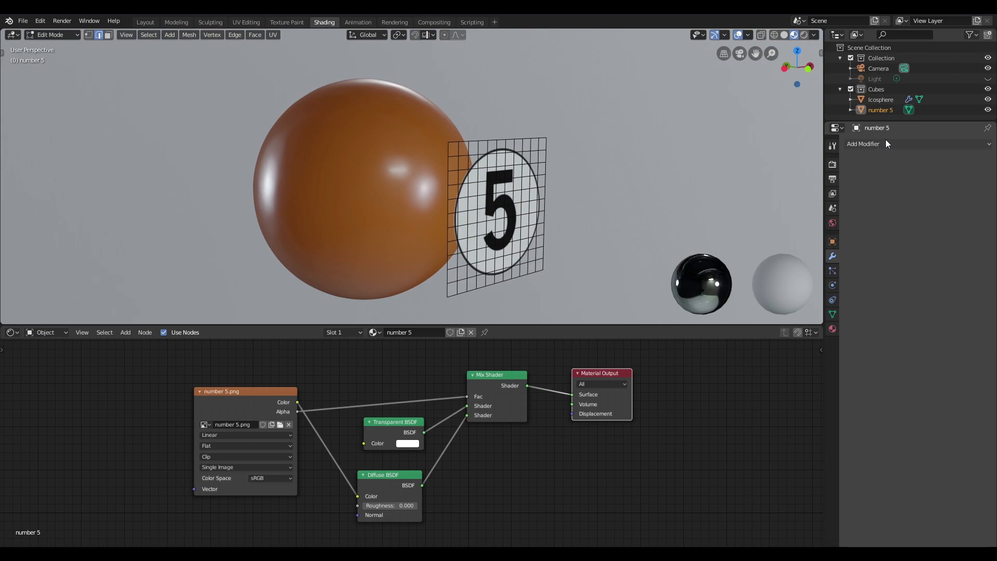
{"action": "left_click", "coordinate": [861, 143]}
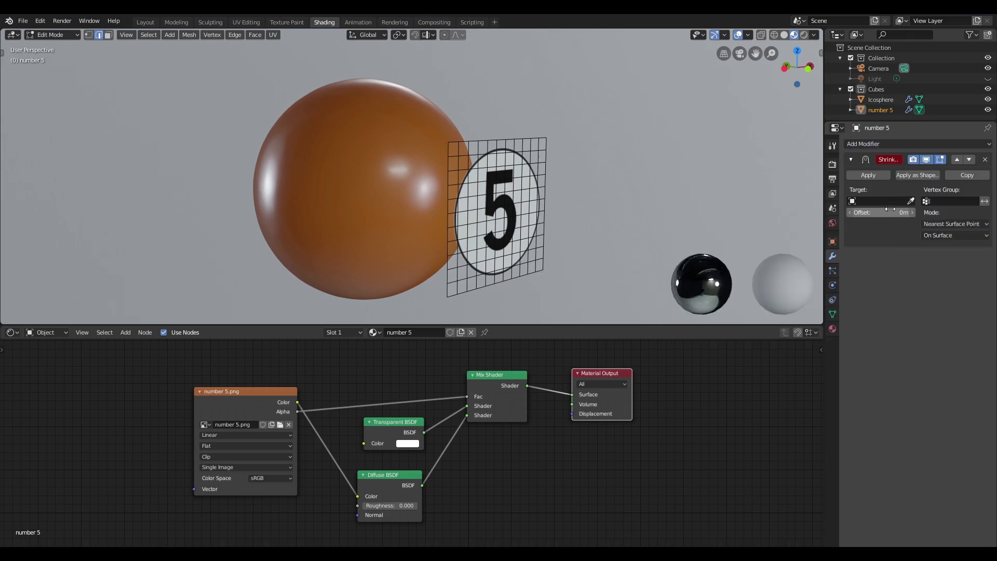
{"action": "mouse_move", "coordinate": [402, 135]}
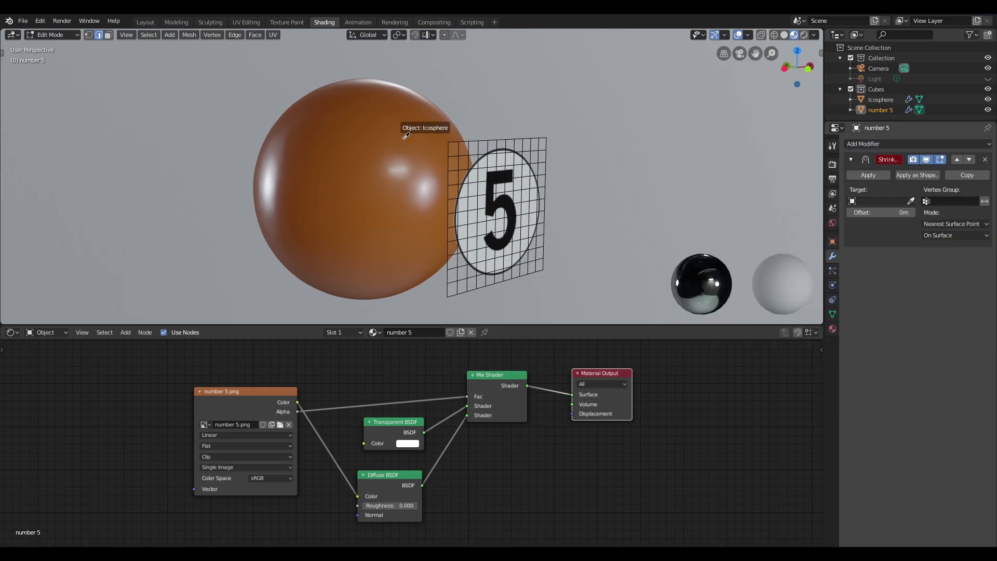
{"action": "left_click", "coordinate": [880, 200]}
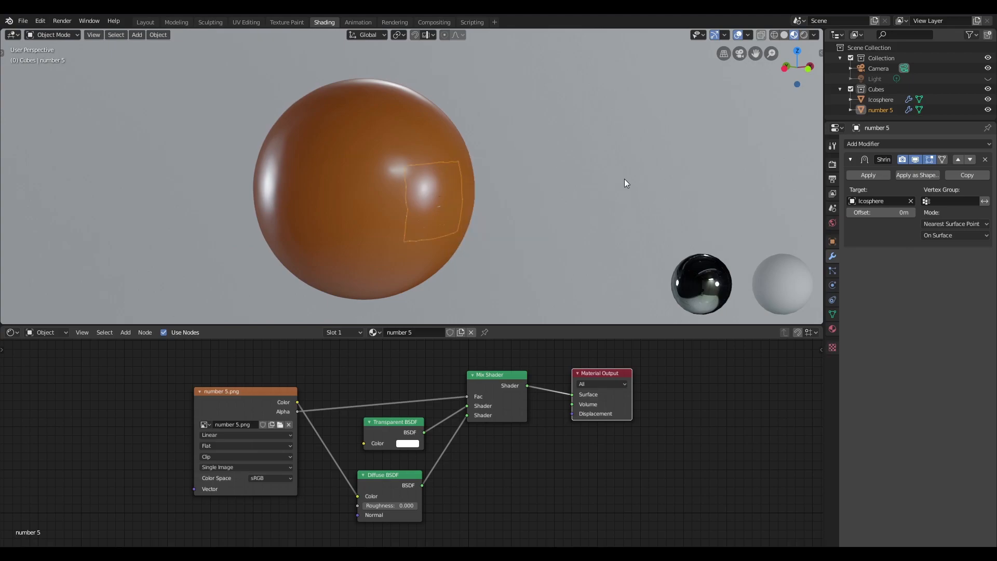
{"action": "mouse_move", "coordinate": [814, 254]}
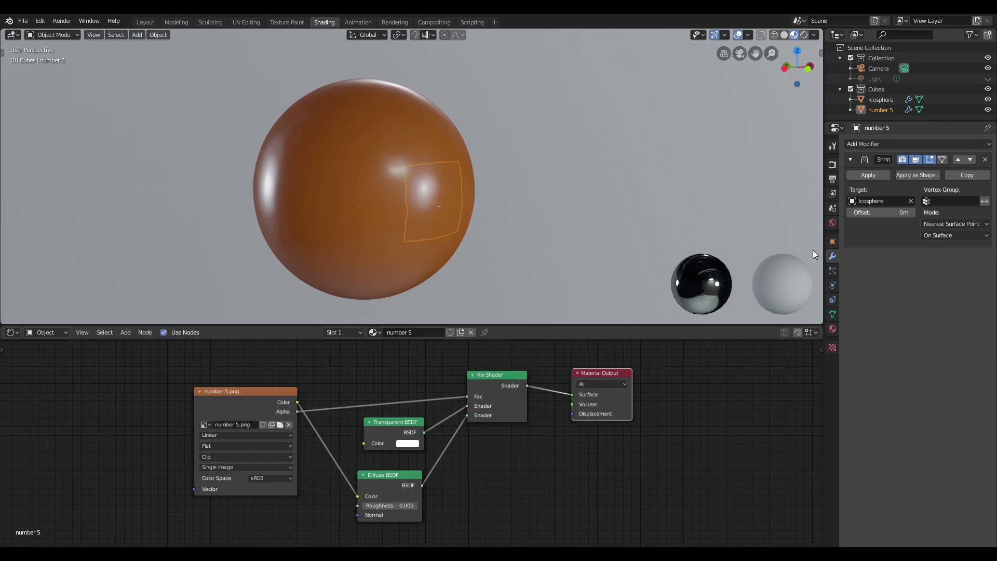
{"action": "left_click", "coordinate": [952, 223]}
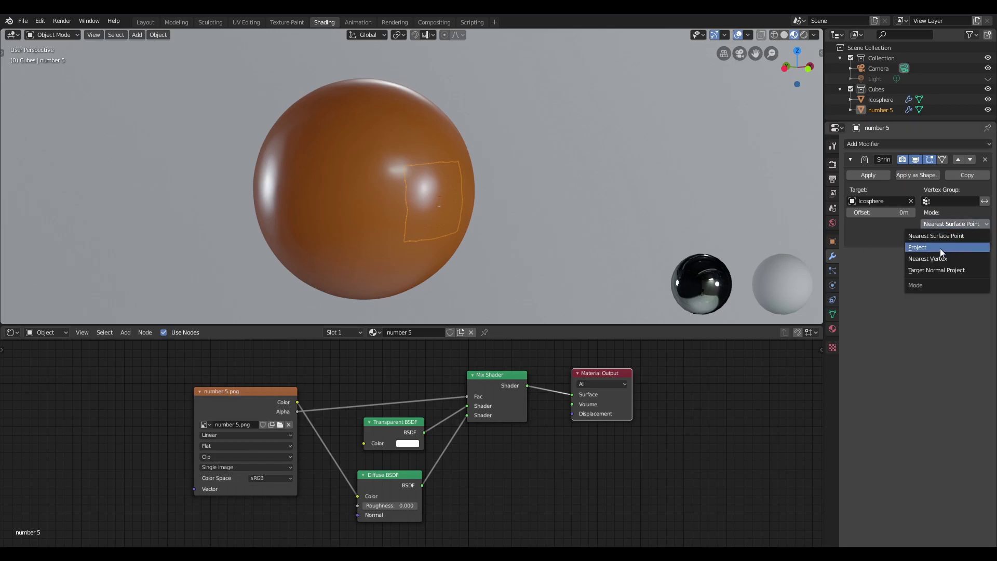
{"action": "left_click", "coordinate": [917, 247]}
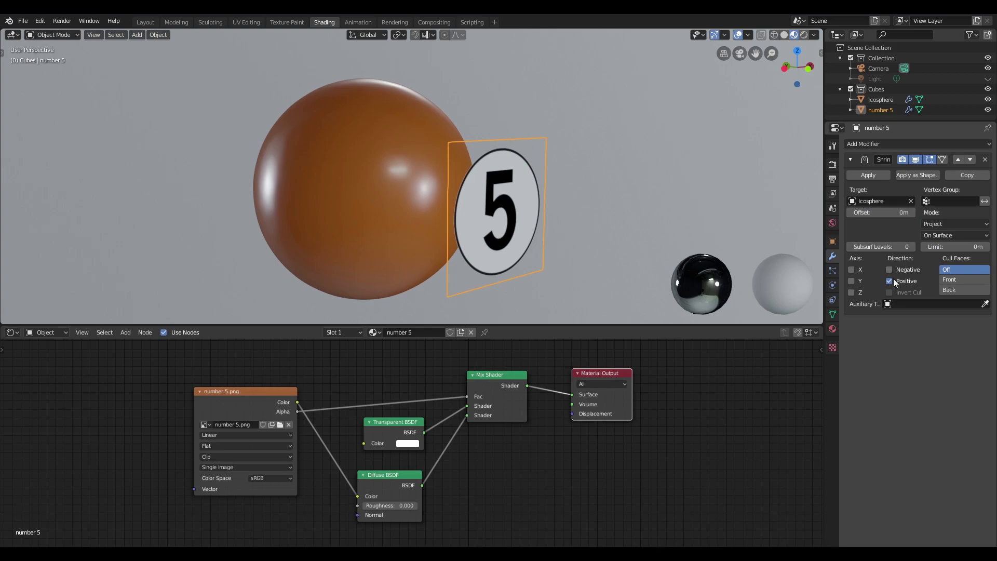
- Enable negative-direction projection too and set the shrinkwrap offset to 0.006 m
{"action": "left_click", "coordinate": [889, 270]}
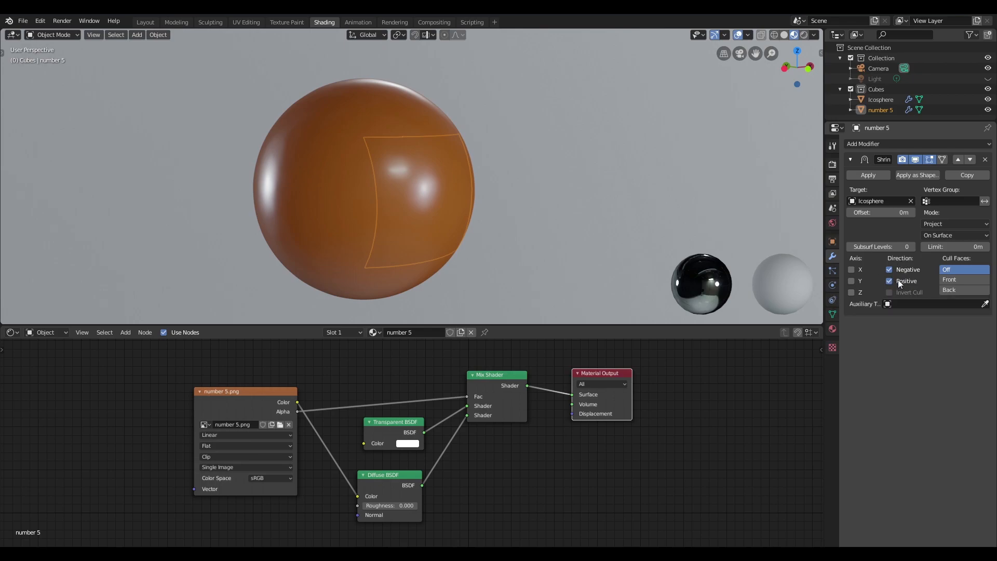
{"action": "mouse_move", "coordinate": [883, 212]}
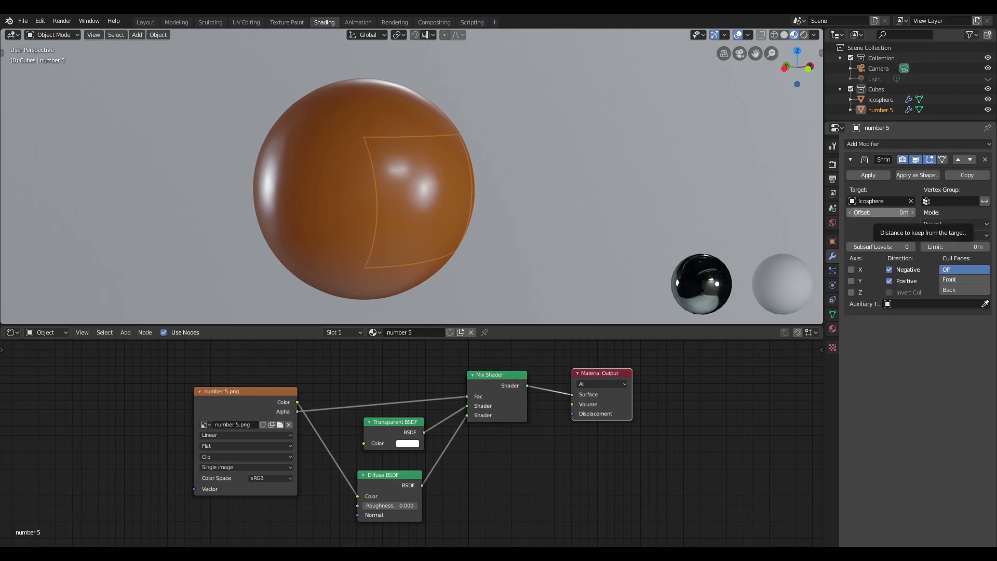
{"action": "left_click", "coordinate": [881, 212]}
{"action": "type", "text": ".006"}
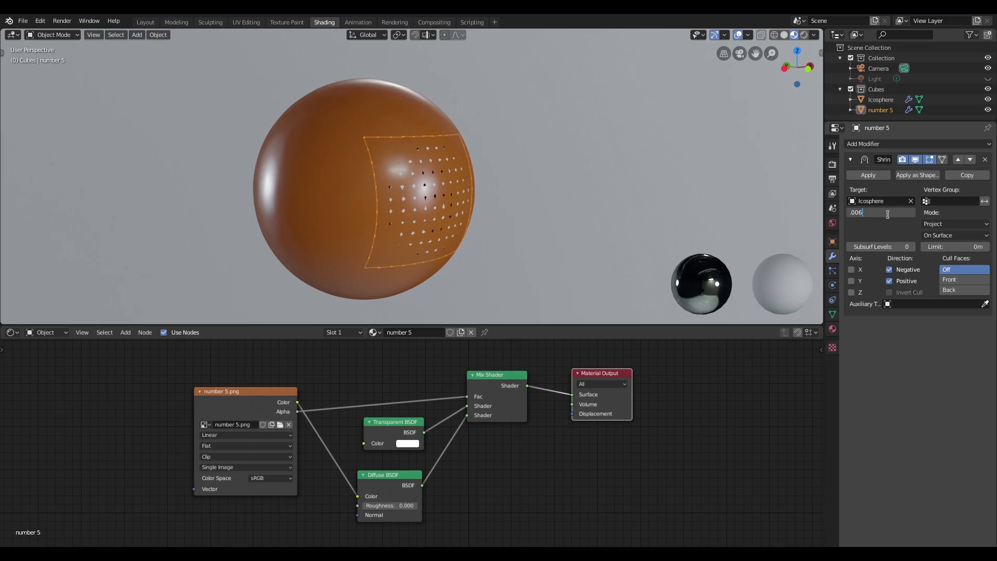
{"action": "key", "text": "Return"}
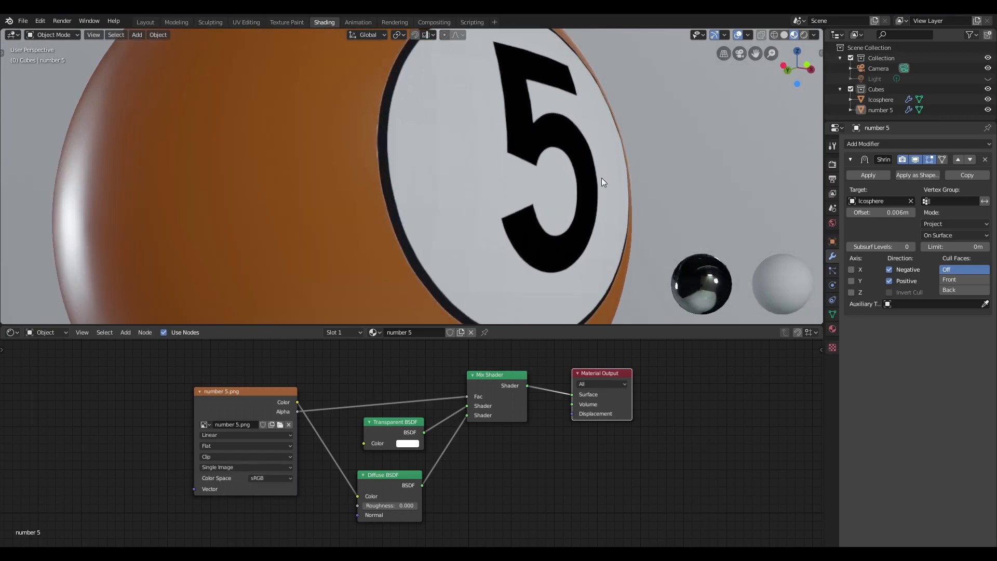
{"action": "scroll", "scroll_direction": "down", "scroll_amount": 3}
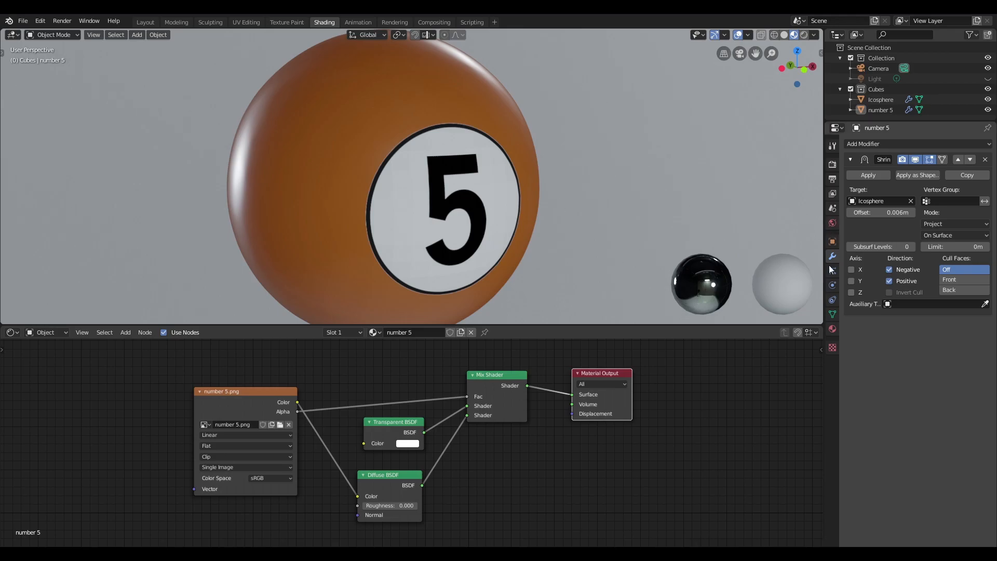
- Swap the label material's Diffuse BSDF for a Principled BSDF
{"action": "left_click", "coordinate": [832, 240]}
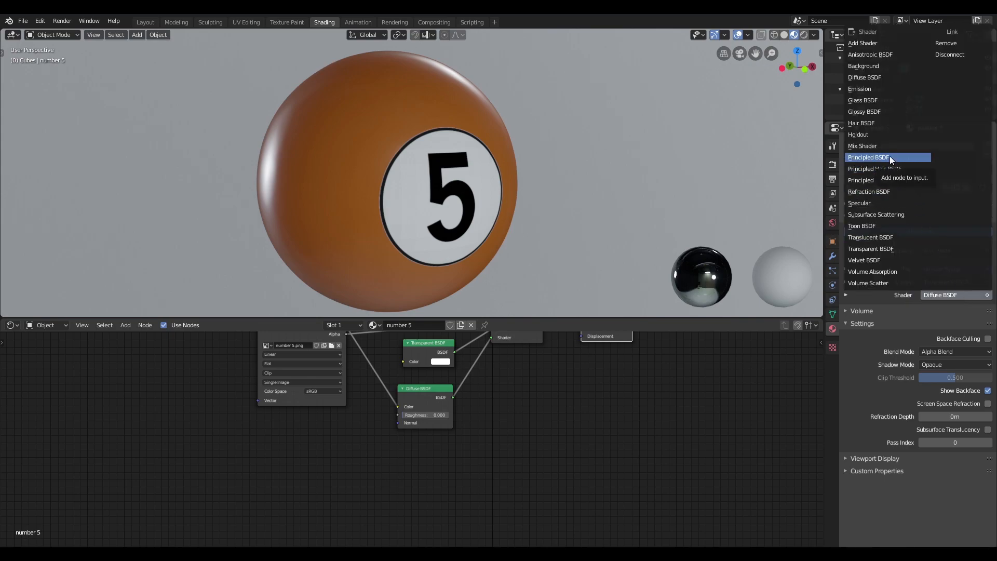
{"action": "left_click", "coordinate": [868, 157]}
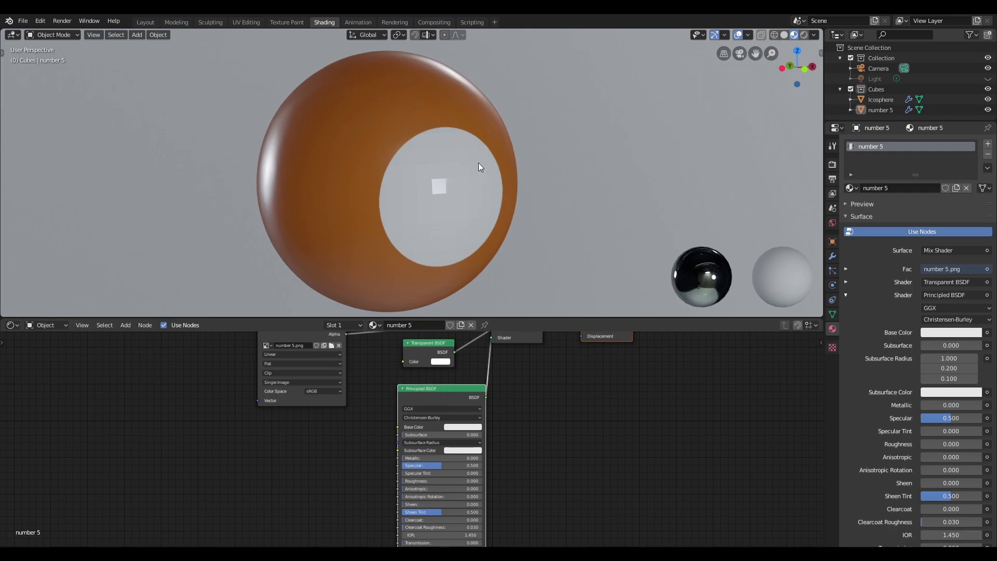
{"action": "mouse_move", "coordinate": [586, 220]}
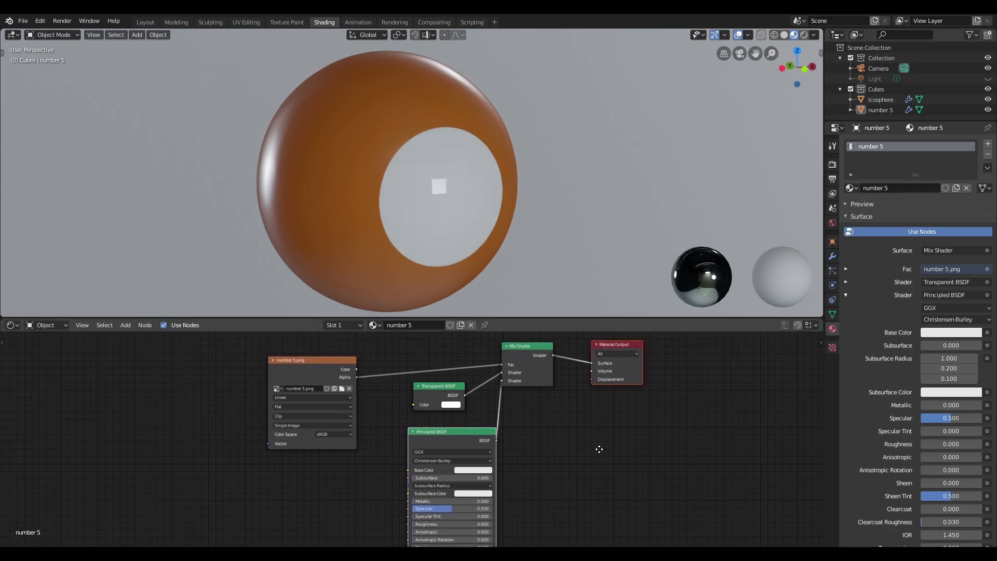
- Scroll through the material settings while building the glossy mix-shader setup
{"action": "scroll", "scroll_direction": "down", "scroll_amount": 3}
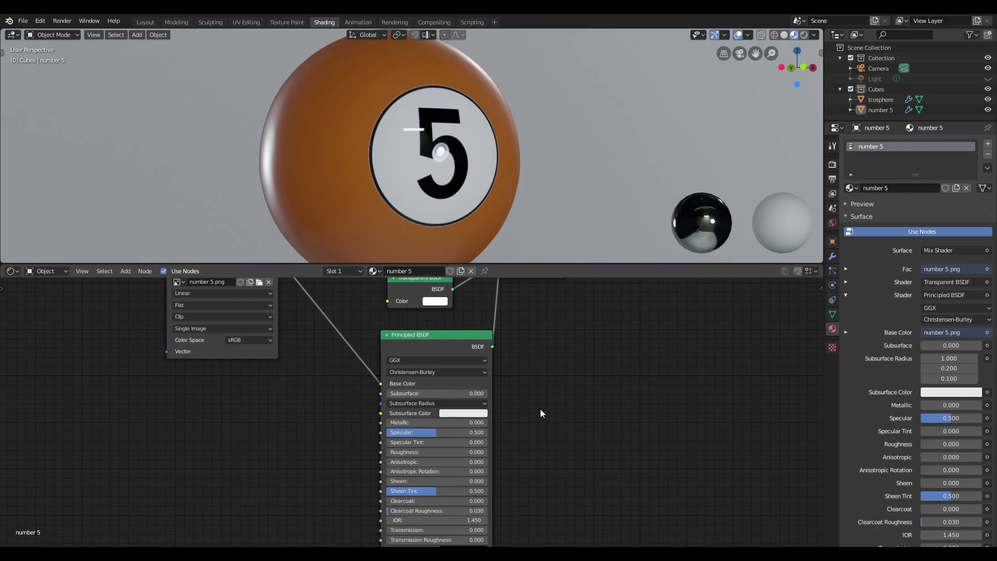
{"action": "mouse_move", "coordinate": [559, 360]}
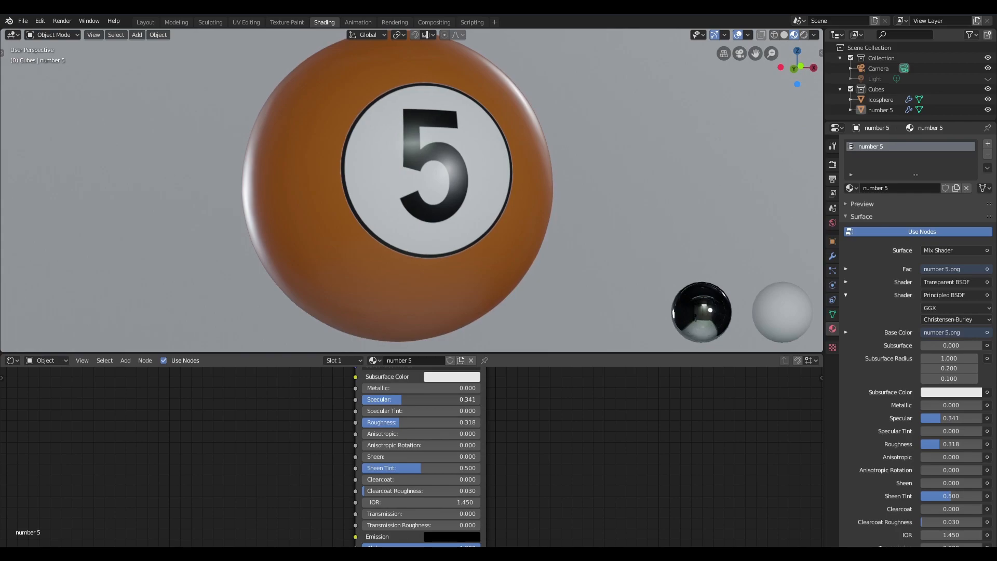
{"action": "scroll", "scroll_direction": "down", "scroll_amount": 3}
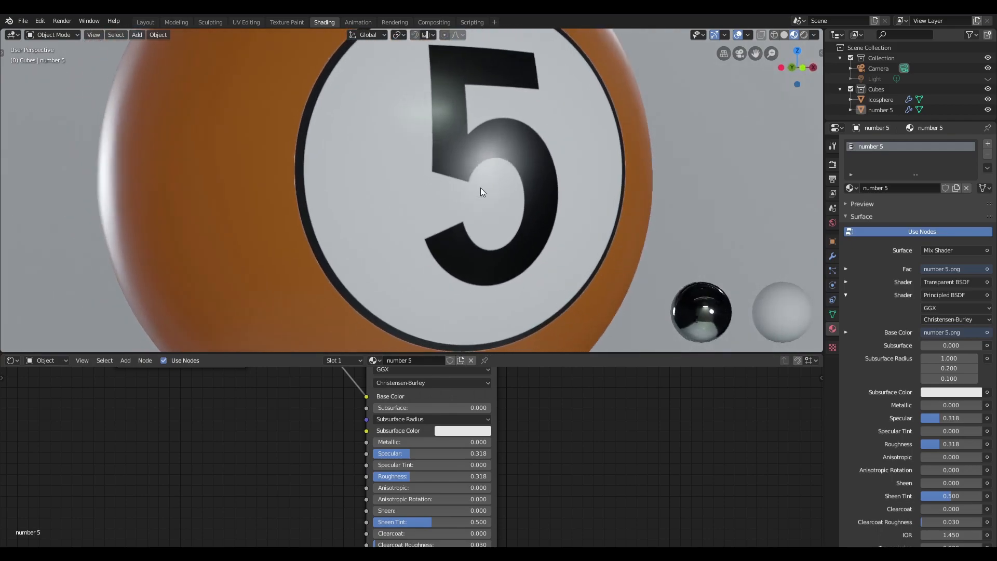
{"action": "scroll", "scroll_direction": "down", "scroll_amount": 3}
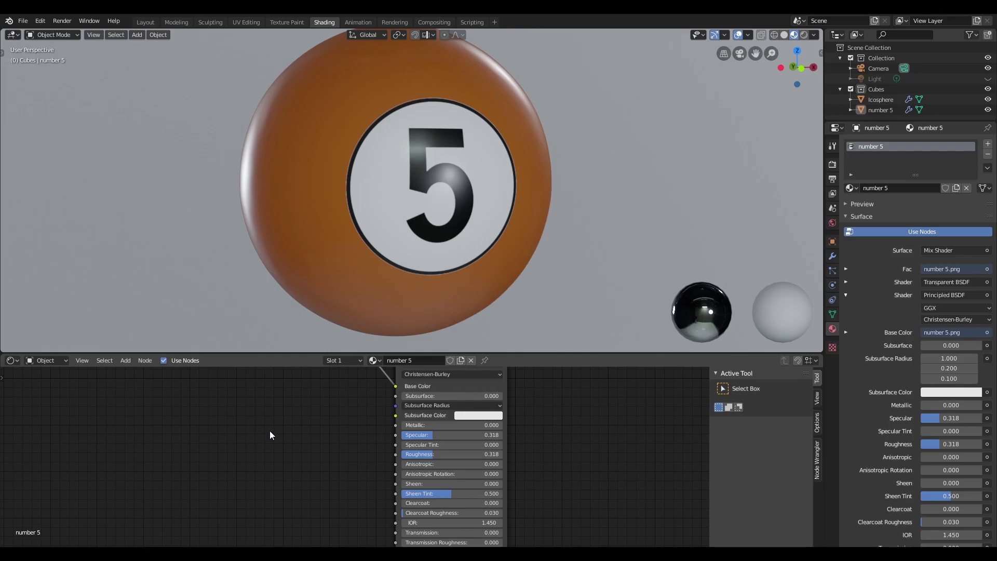
- Add the Grunge01 texture node and feed its Color into the Principled BSDF Roughness
{"action": "left_click", "coordinate": [126, 360]}
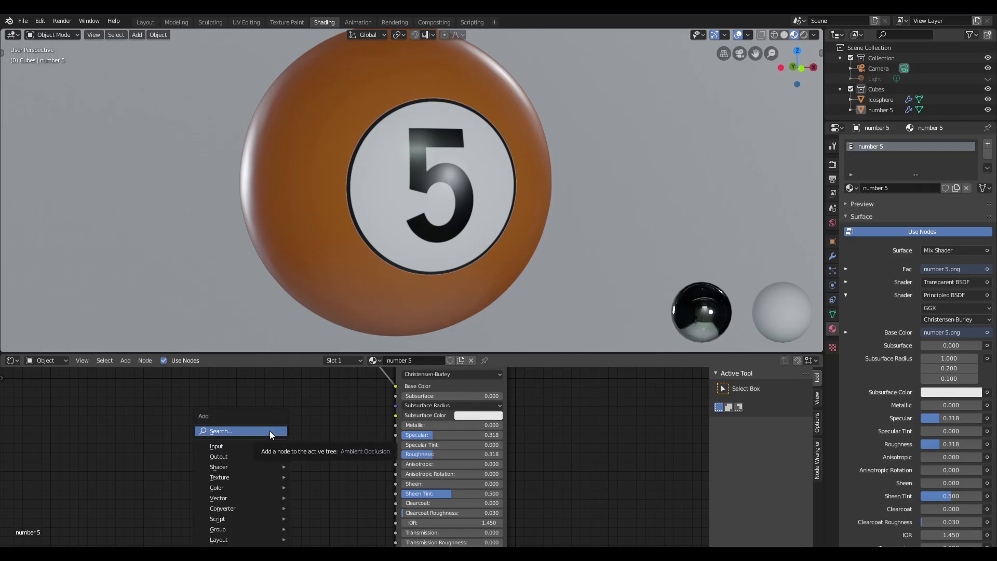
{"action": "left_click", "coordinate": [220, 430]}
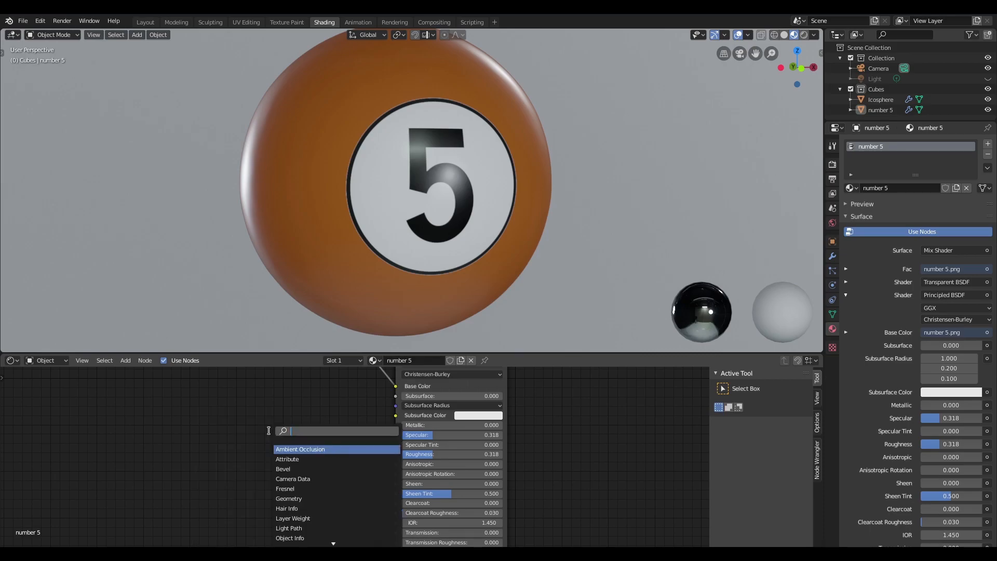
{"action": "left_click", "coordinate": [299, 449]}
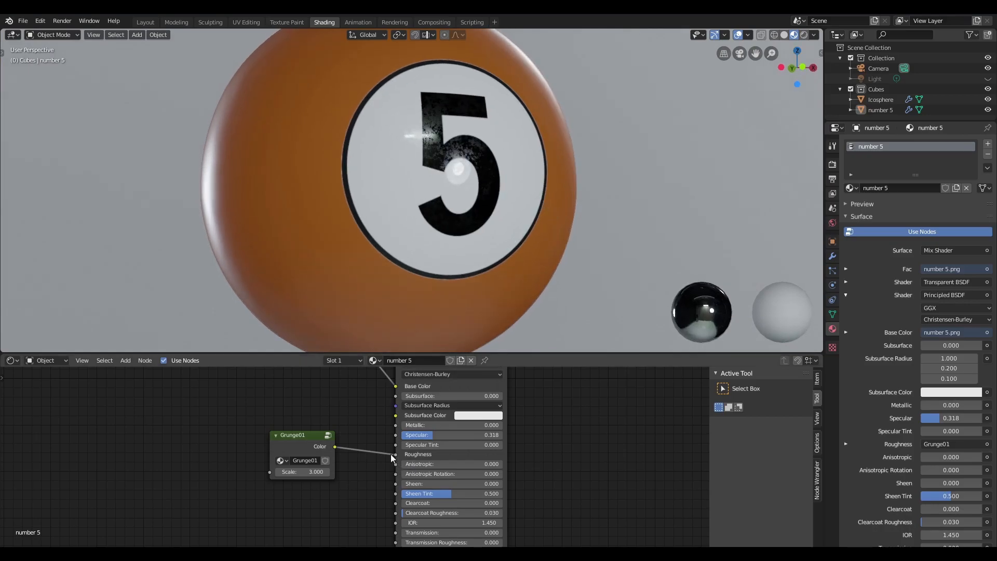
{"action": "left_click", "coordinate": [337, 360]}
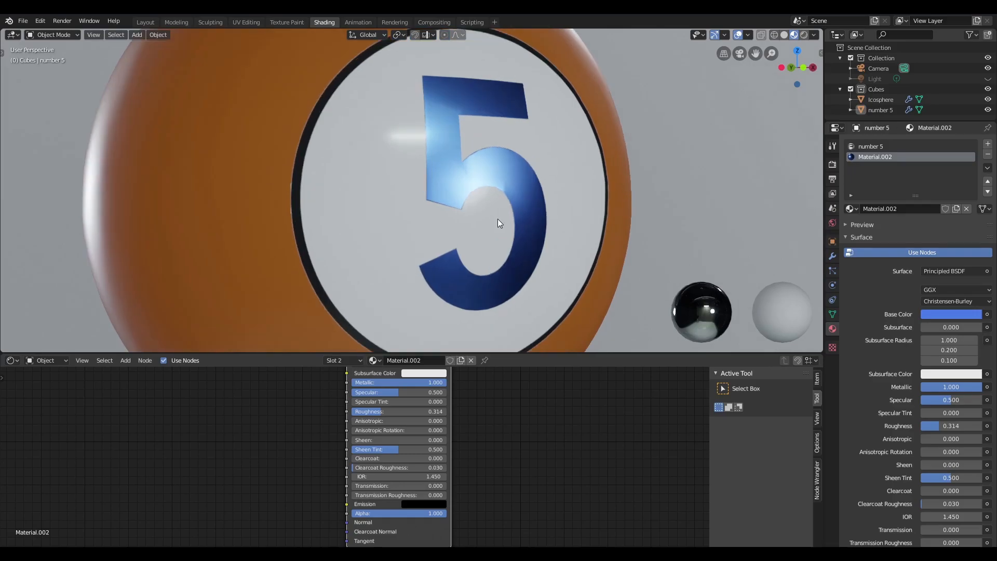
- Zoom the viewport and enter Edit Mode on the label's mesh
{"action": "scroll", "scroll_direction": "down", "scroll_amount": 3}
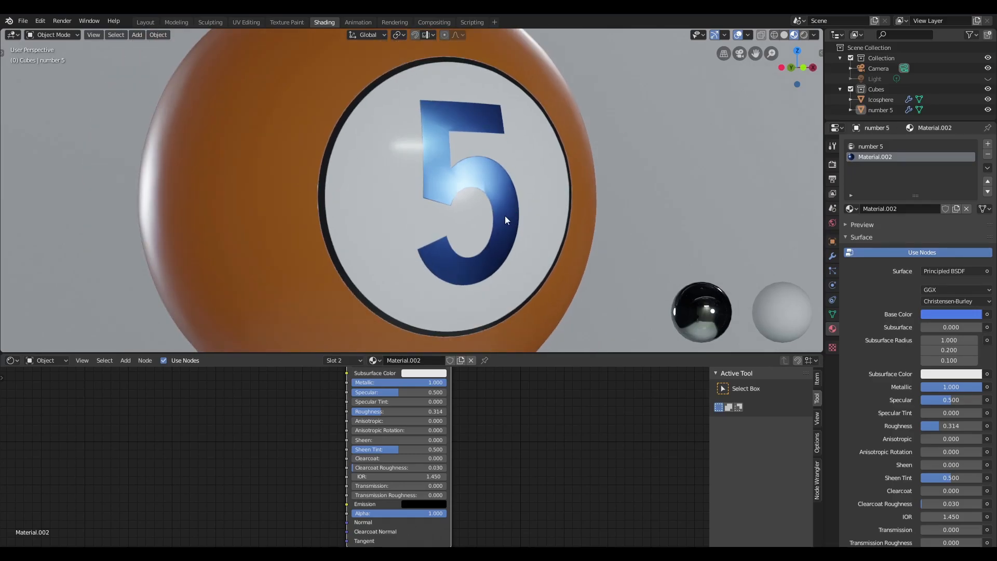
{"action": "key", "text": "Tab"}
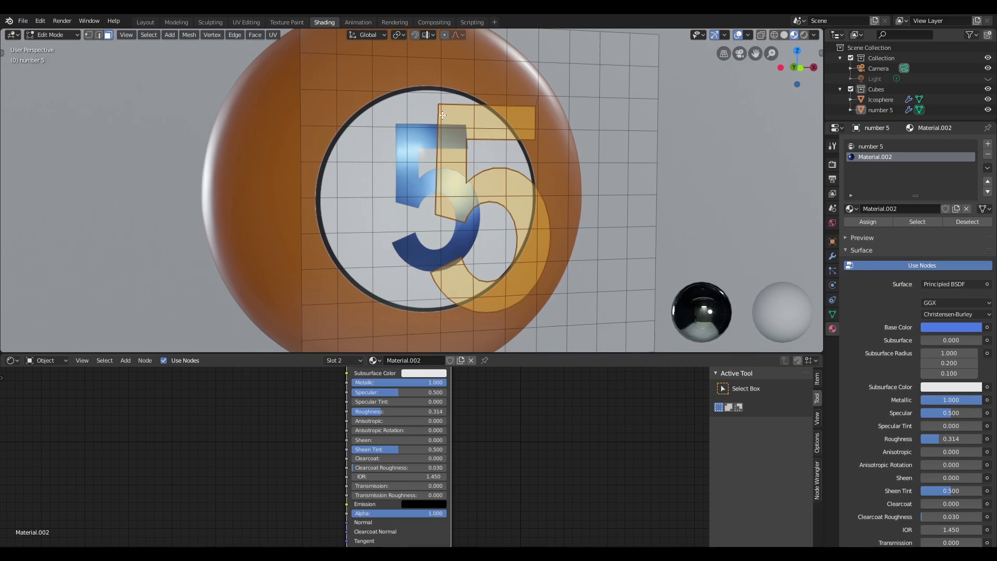
{"action": "mouse_move", "coordinate": [452, 176]}
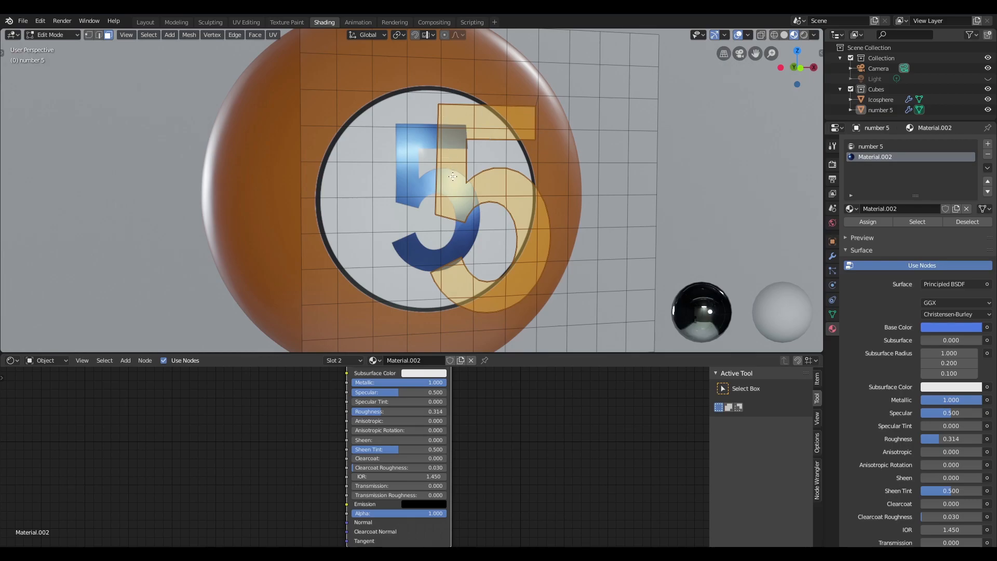
{"action": "mouse_move", "coordinate": [540, 166]}
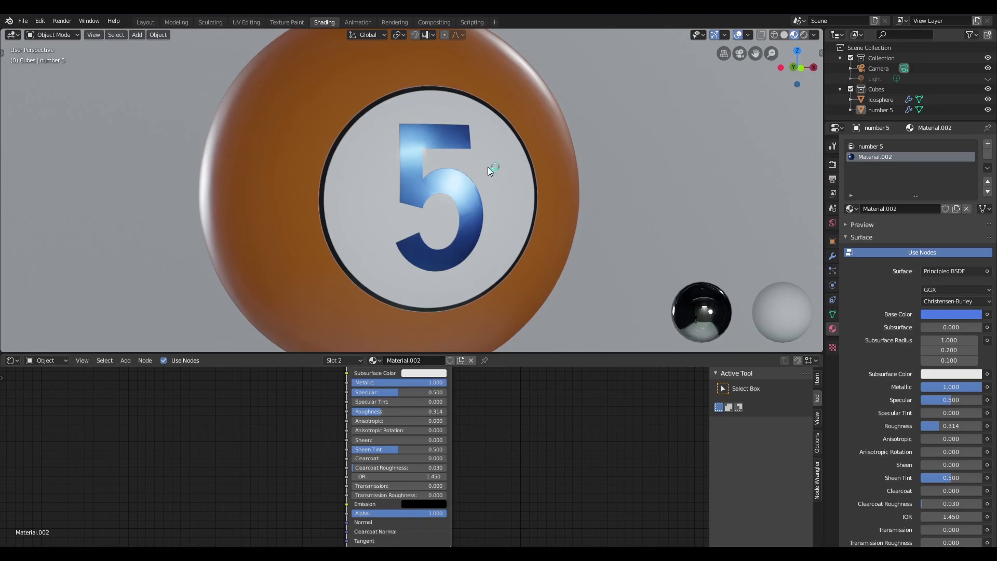
{"action": "mouse_move", "coordinate": [481, 163]}
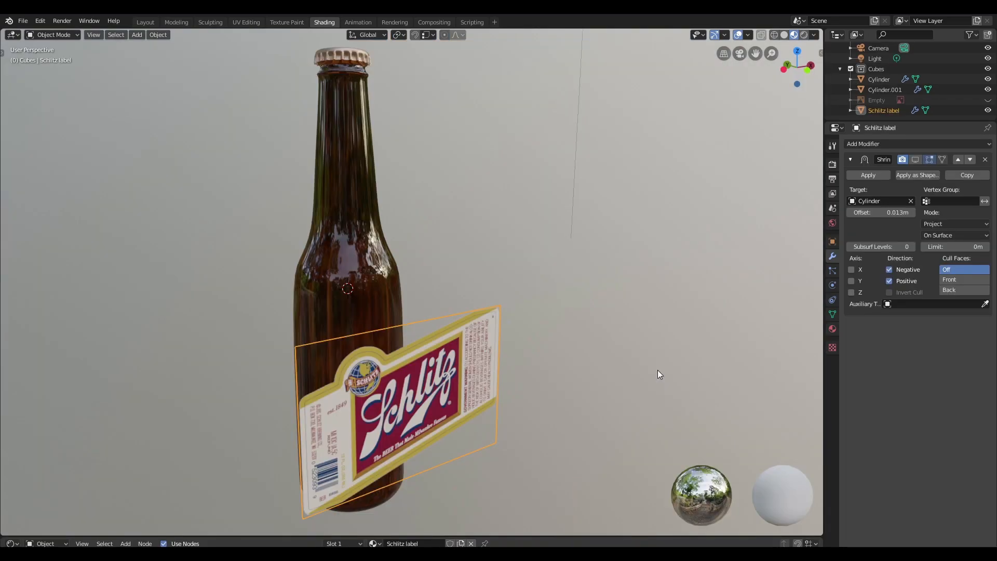
{"action": "mouse_move", "coordinate": [663, 371]}
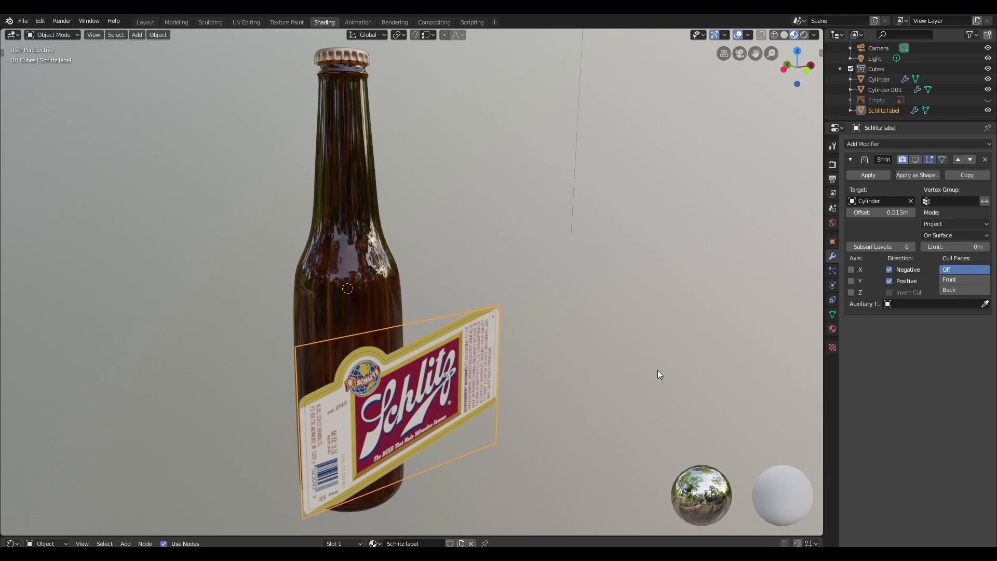
{"action": "mouse_move", "coordinate": [632, 369]}
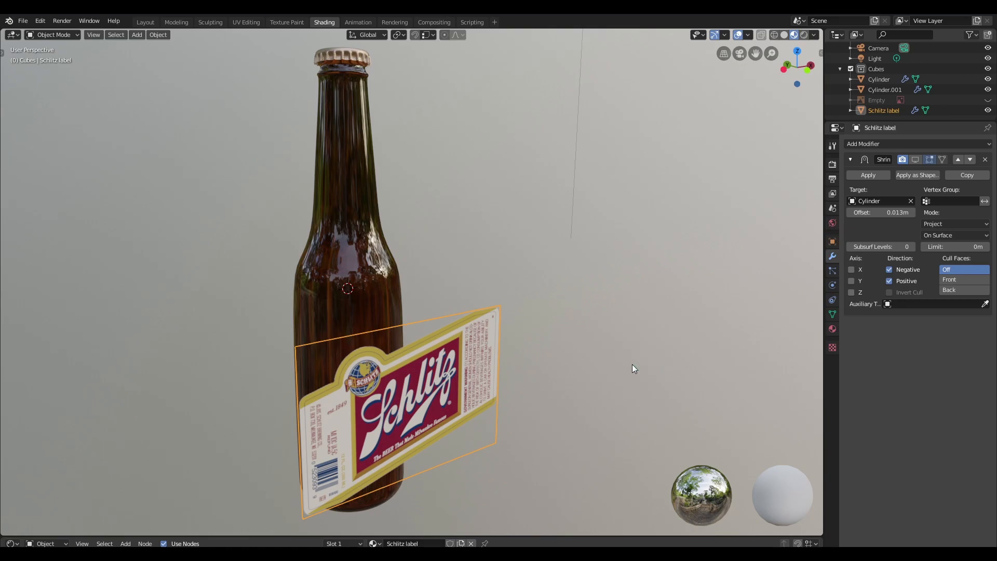
{"action": "mouse_move", "coordinate": [628, 378]}
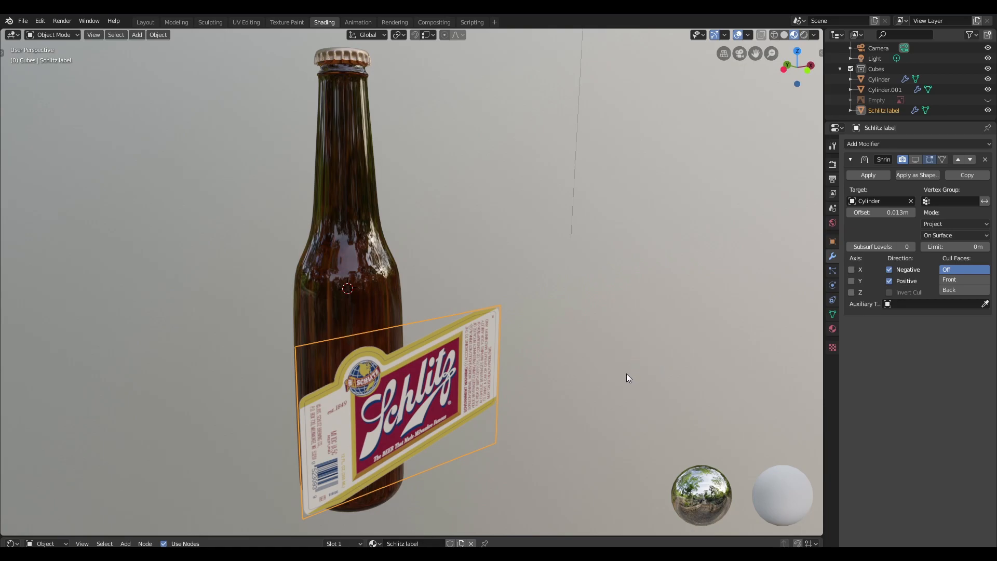
{"action": "mouse_move", "coordinate": [646, 152]}
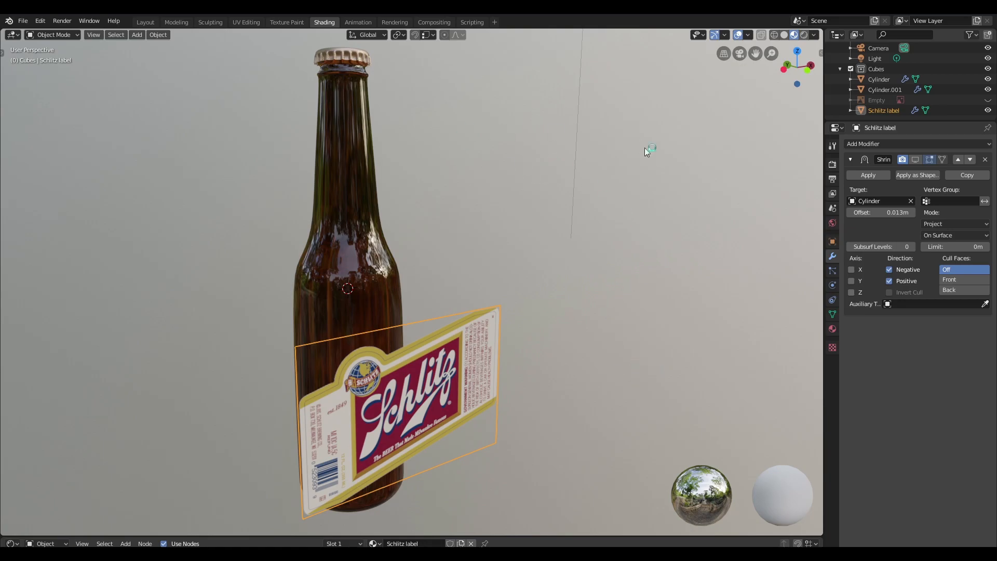
- Enable the Schlitz label's Shrinkwrap modifier in the viewport so it wraps the Cylinder
{"action": "left_click", "coordinate": [916, 159]}
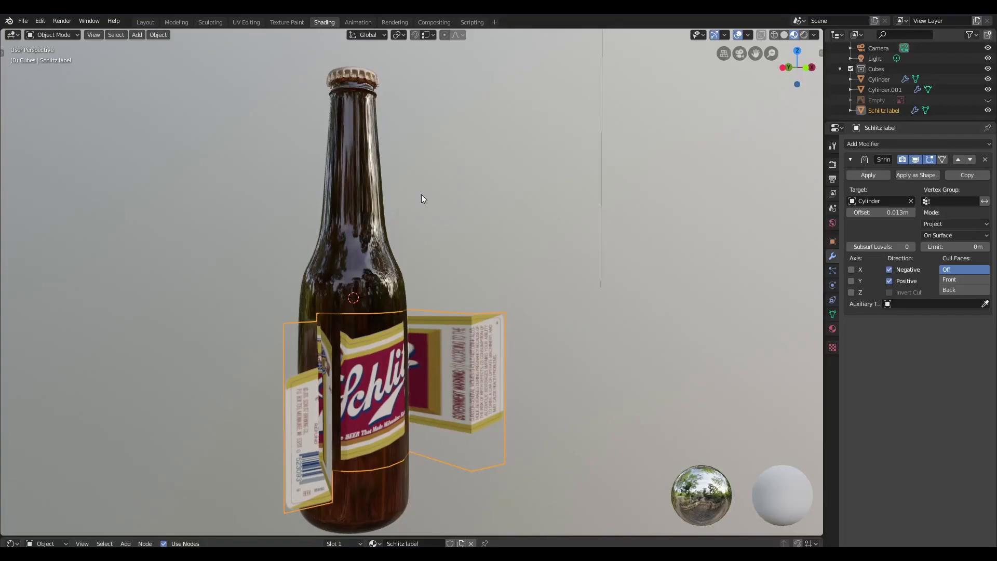
{"action": "mouse_move", "coordinate": [516, 279]}
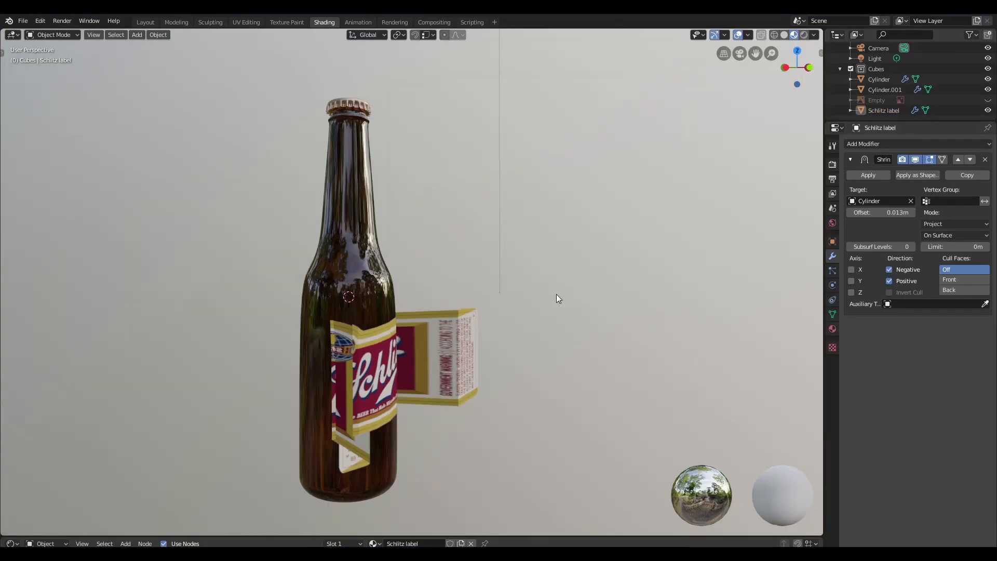
- Add a Simple Deform modifier and move it above the Shrinkwrap
{"action": "left_click", "coordinate": [865, 143]}
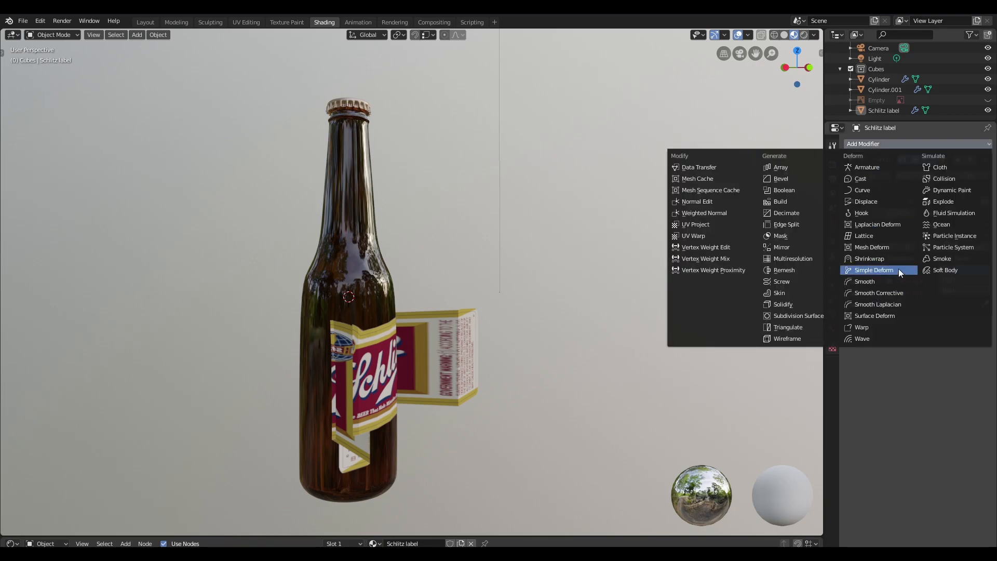
{"action": "left_click", "coordinate": [869, 259]}
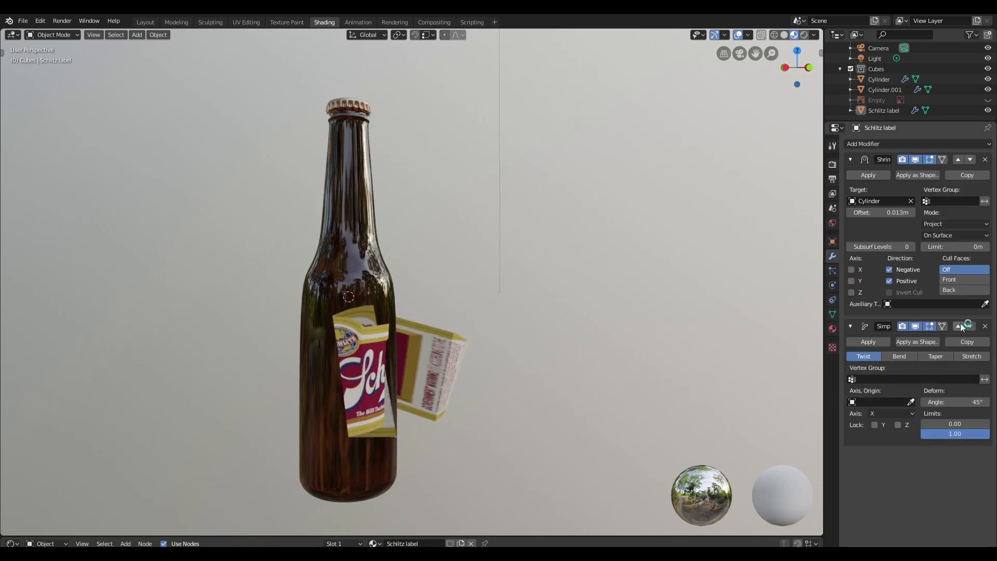
{"action": "left_click", "coordinate": [959, 325]}
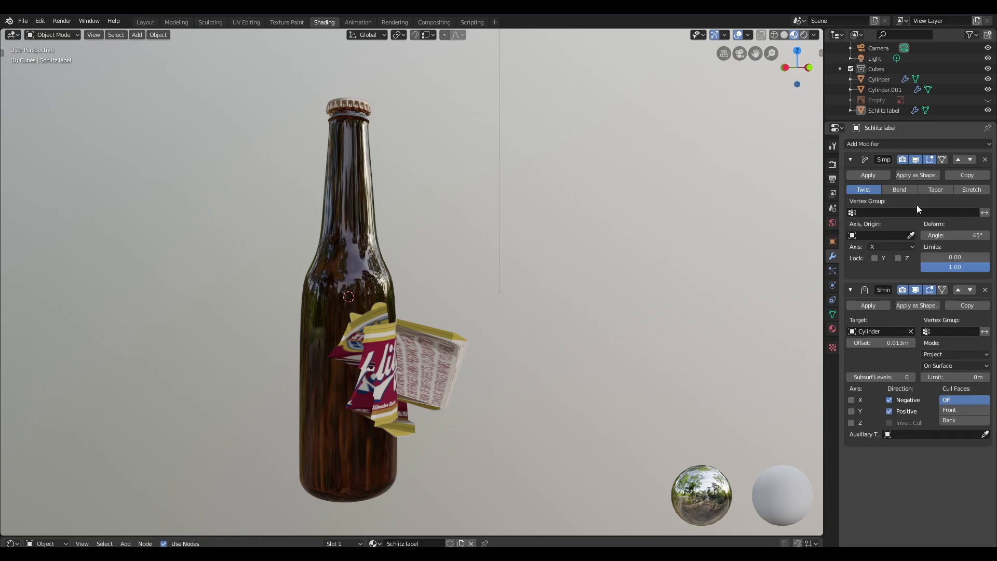
- Set the deform to Bend with Cylinder as origin along the Z axis
{"action": "left_click", "coordinate": [898, 189]}
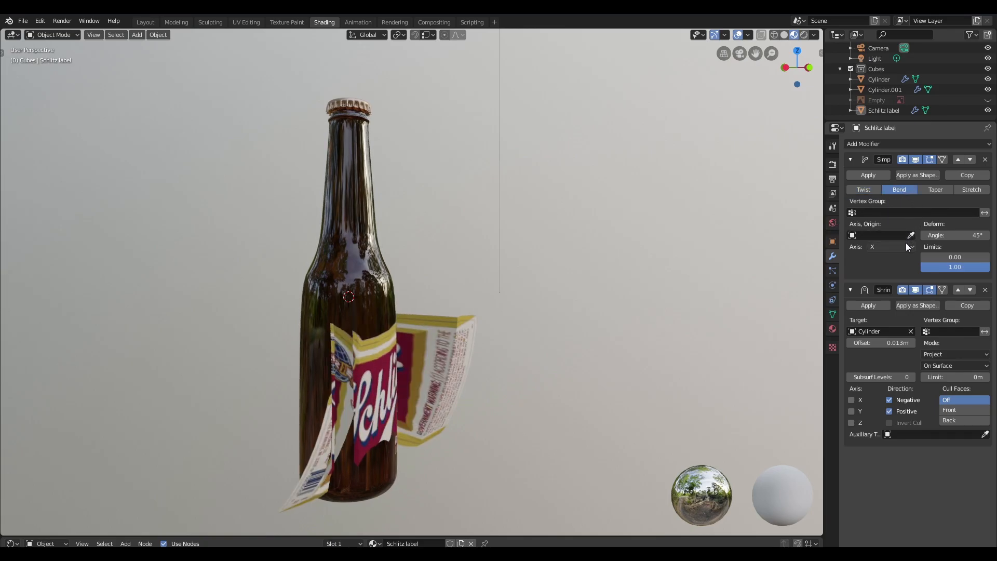
{"action": "left_click", "coordinate": [881, 235]}
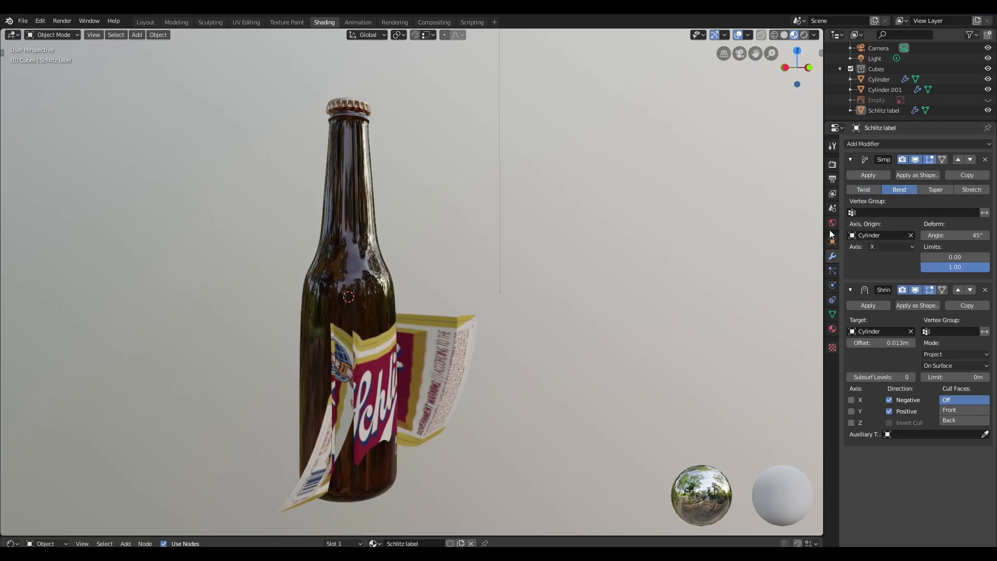
{"action": "left_click", "coordinate": [889, 247]}
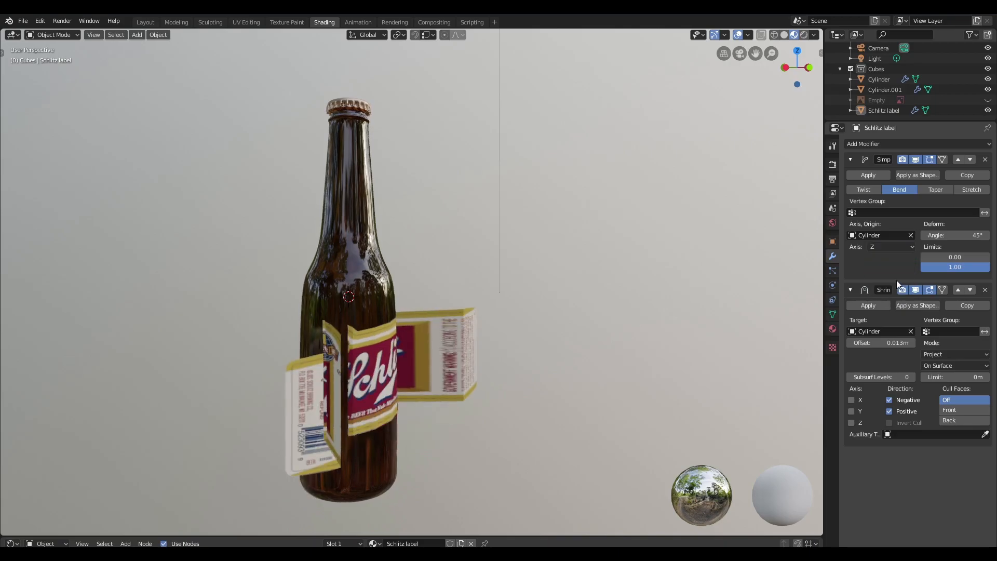
{"action": "mouse_move", "coordinate": [953, 235]}
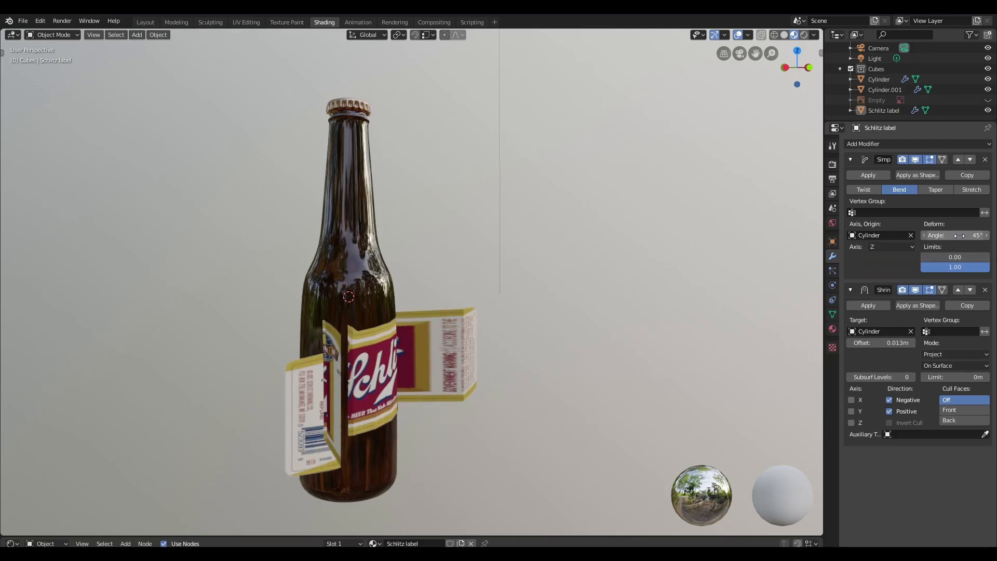